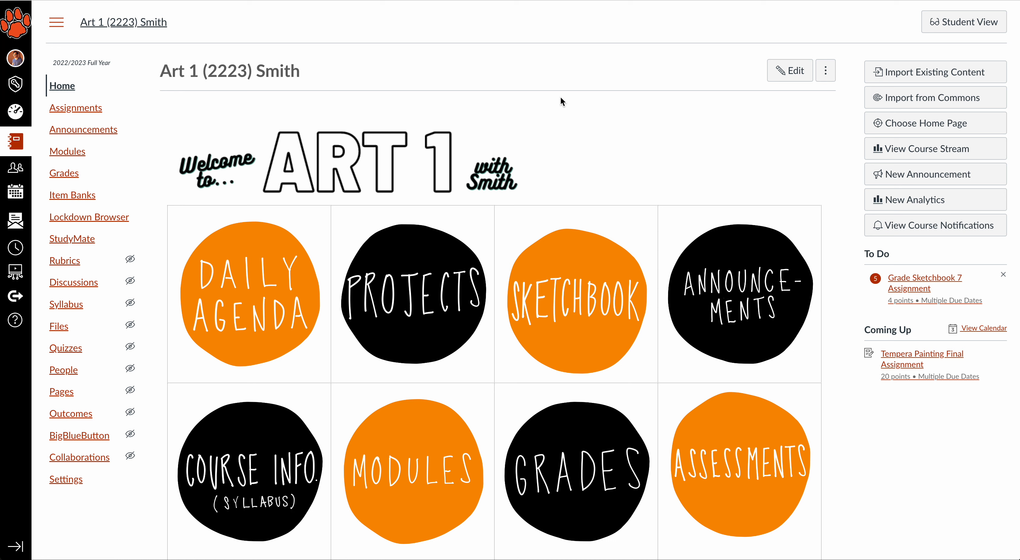
mouse_move(61, 485)
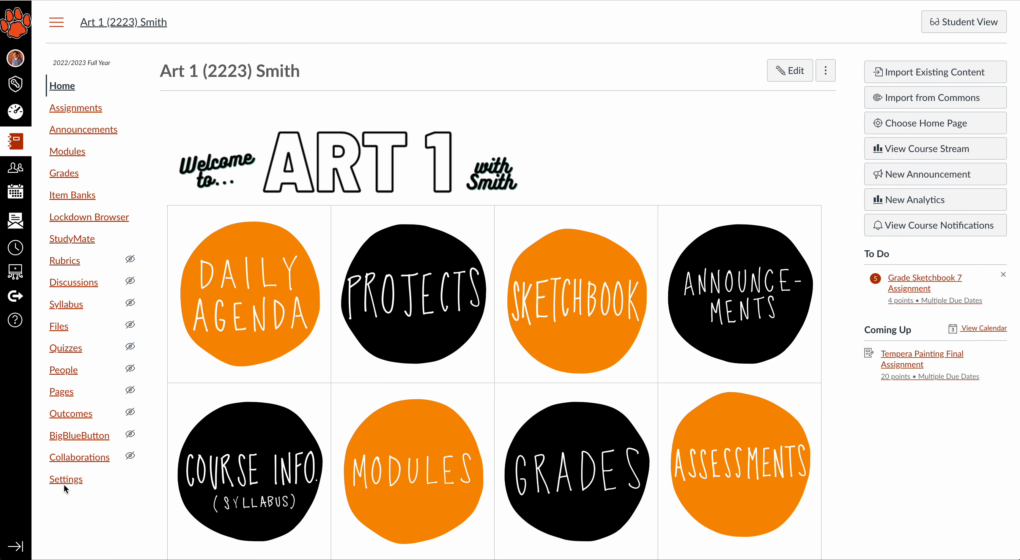
mouse_move(66, 479)
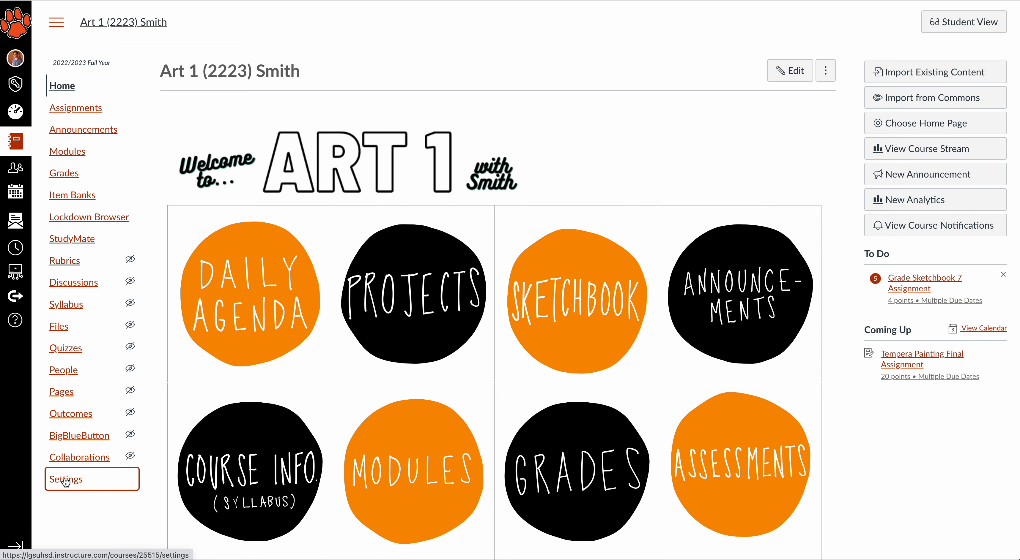
- Go to the Art 1 course's Settings page from the left course navigation
left_click(67, 479)
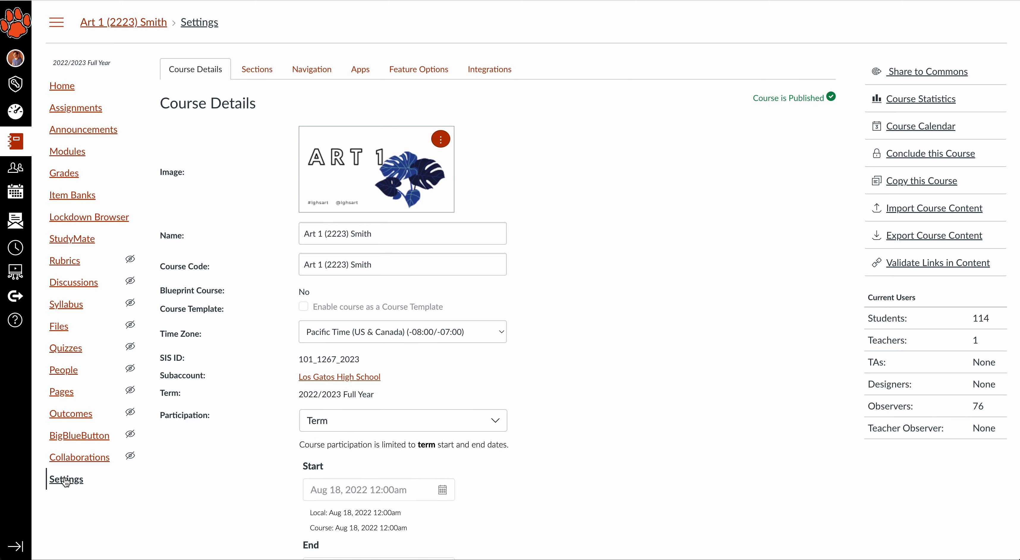
mouse_move(582, 475)
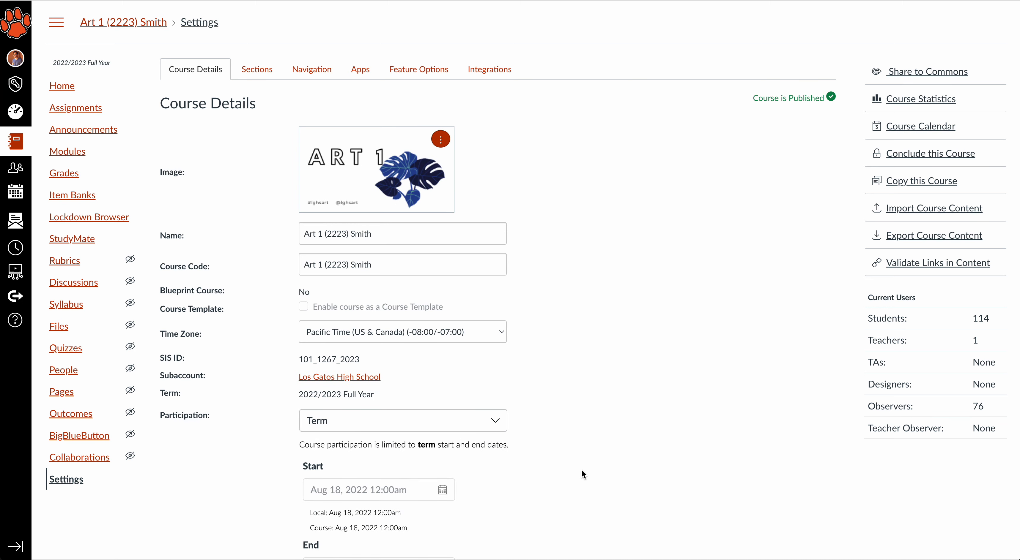
scroll("down", 3)
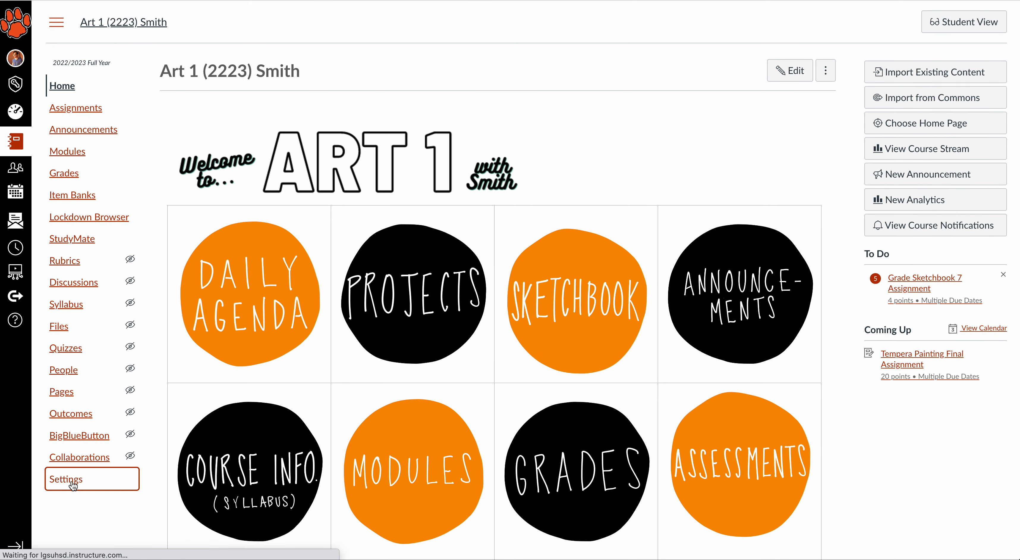
left_click(66, 479)
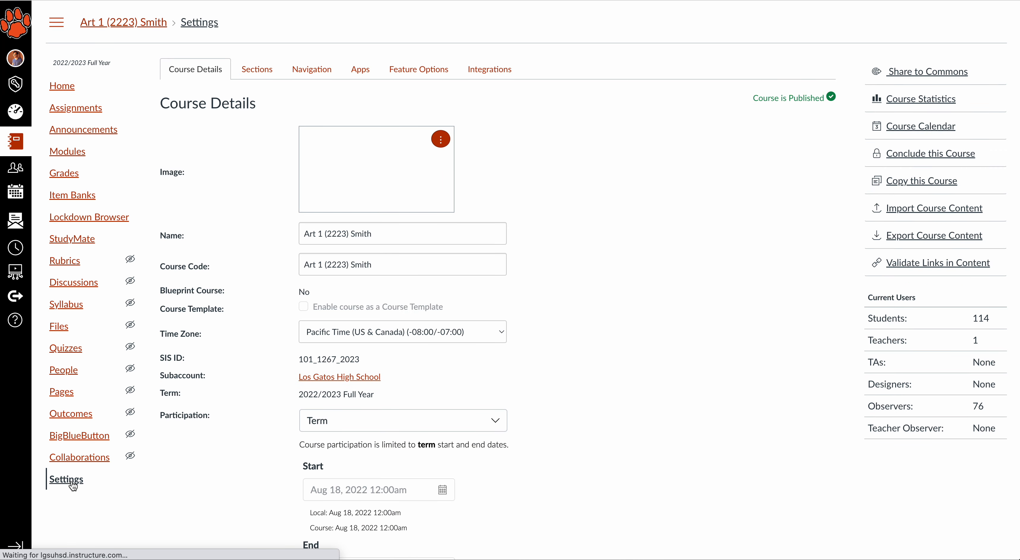
- Scroll down the Course Details page to the Default due time field
scroll("down", 3)
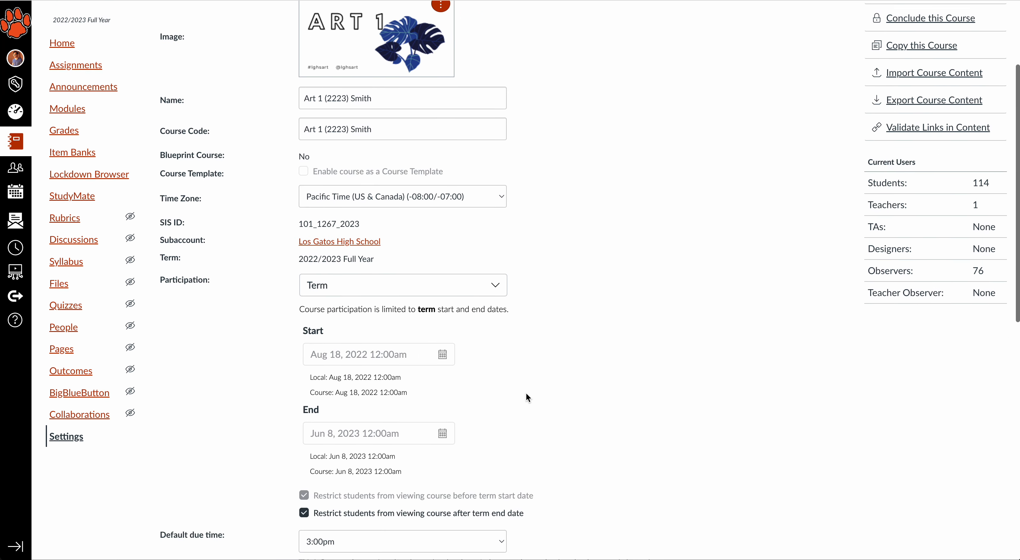
scroll("down", 3)
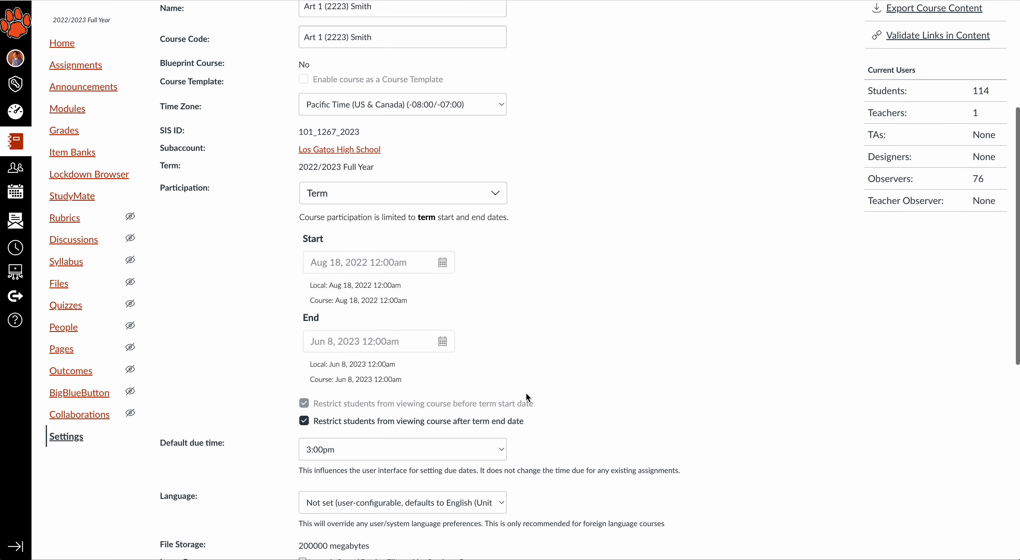
scroll("down", 3)
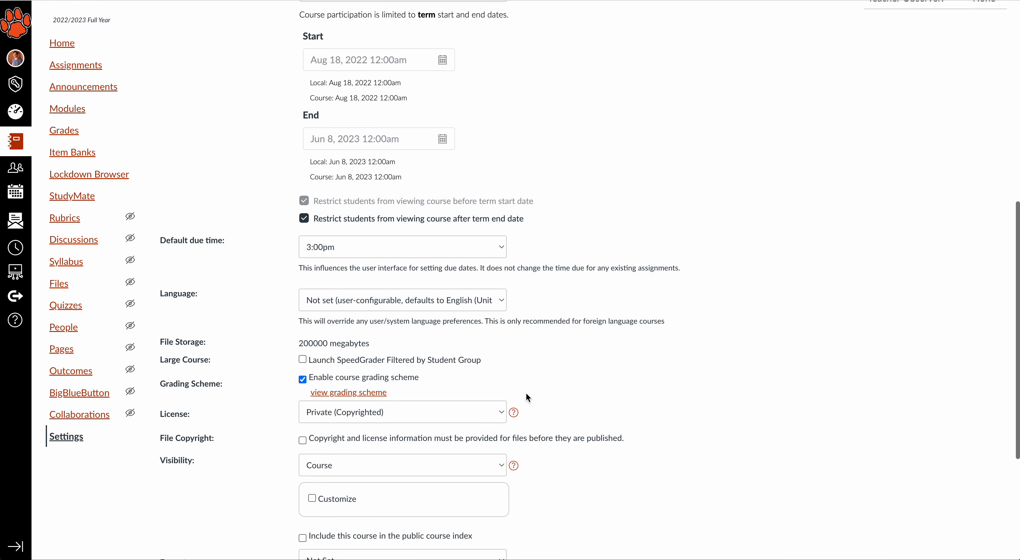
scroll("down", 3)
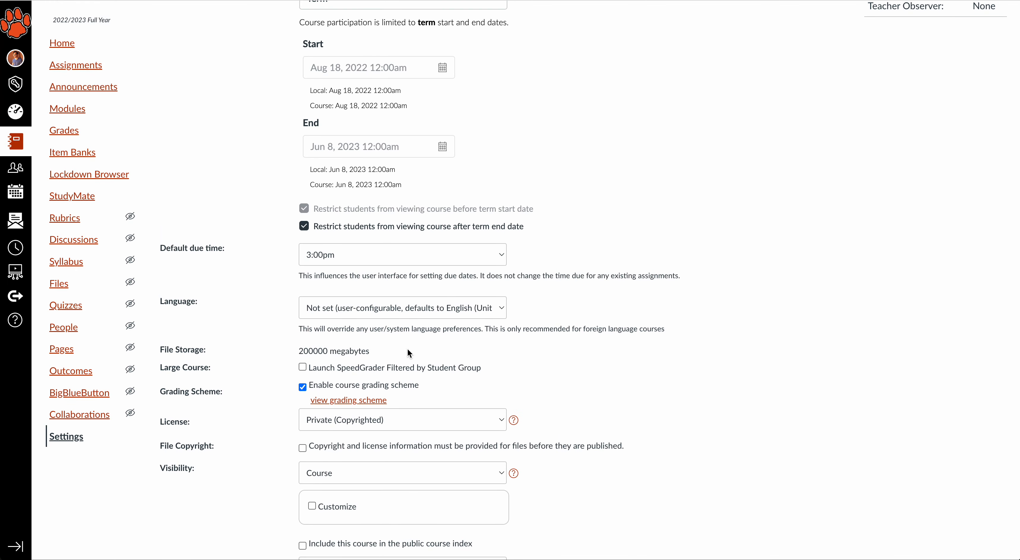
mouse_move(387, 345)
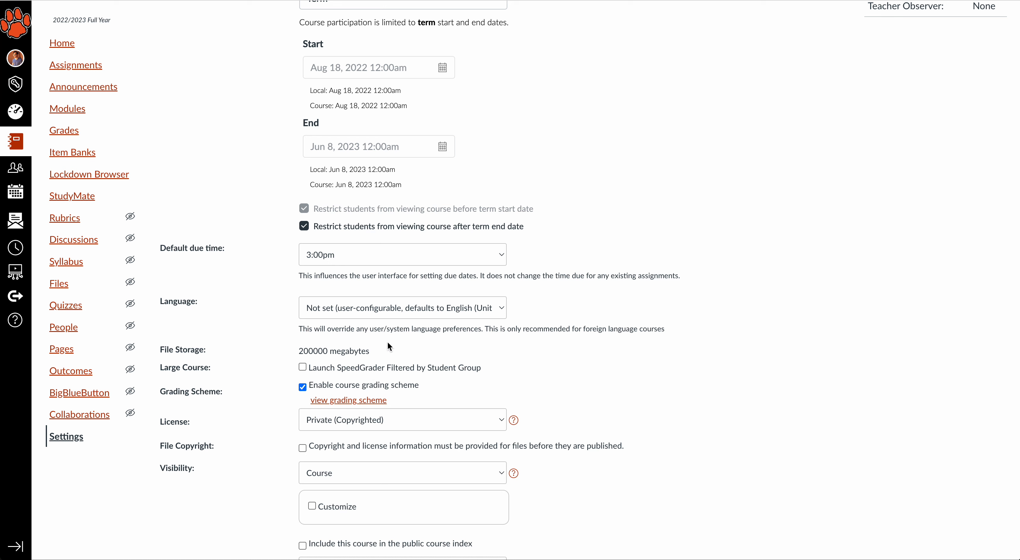
mouse_move(212, 235)
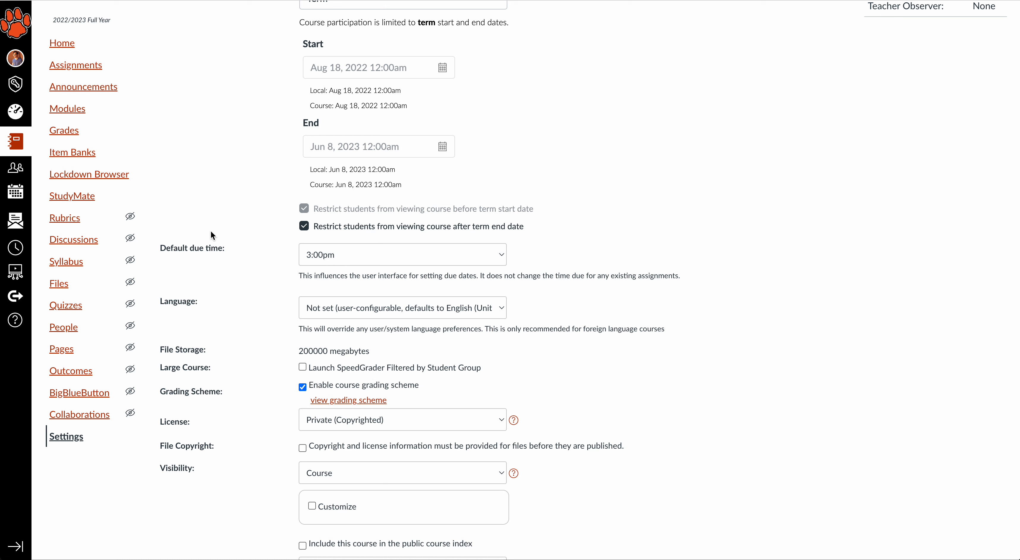
mouse_move(215, 259)
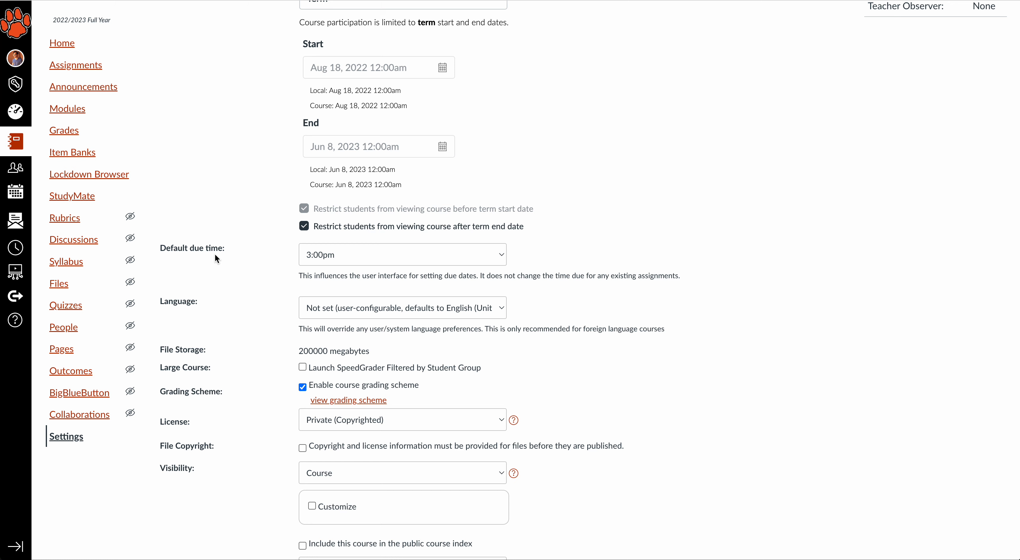
- Expand the Default due time choices showing 3:00pm checked, then collapse them keeping 3:00pm
left_click(402, 254)
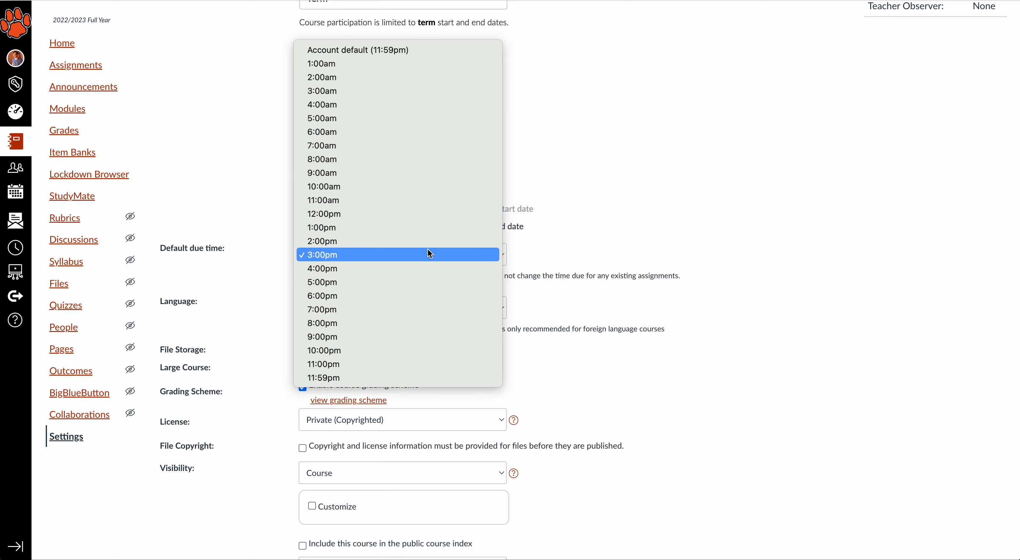
mouse_move(498, 255)
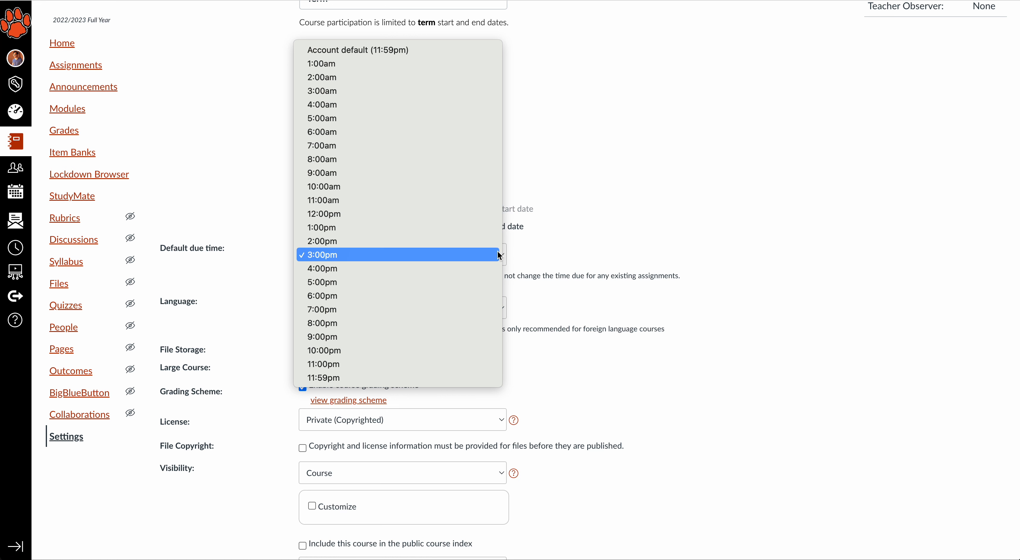
mouse_move(558, 248)
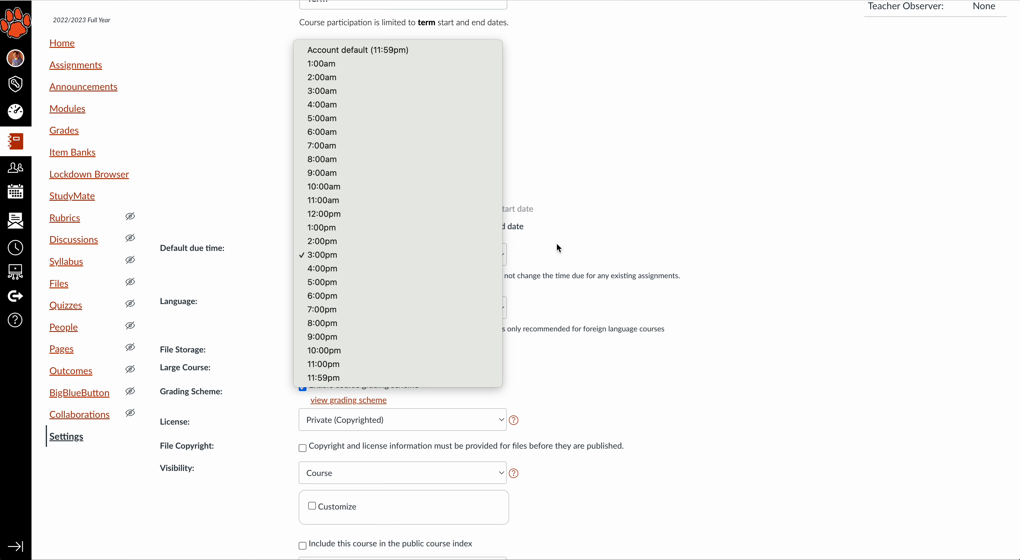
left_click(322, 255)
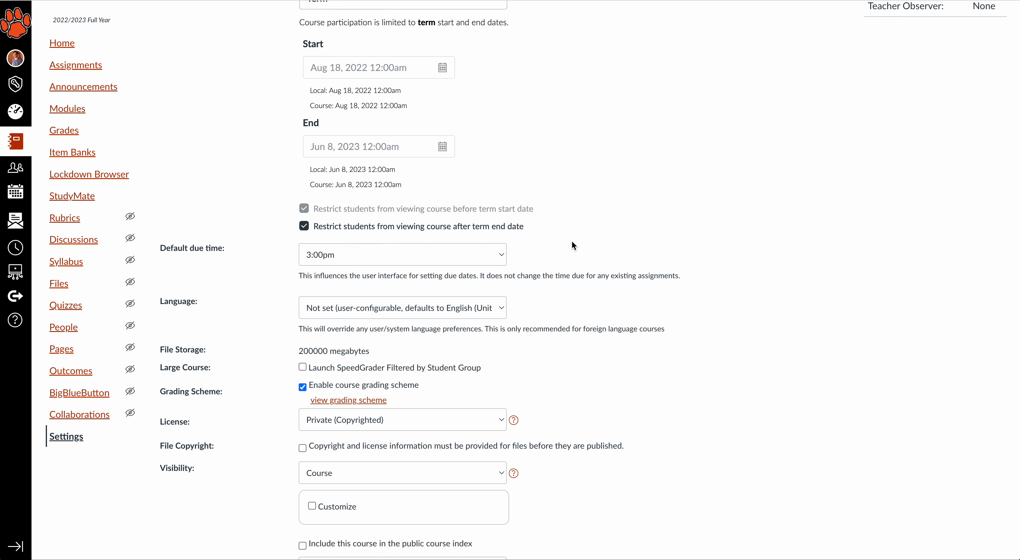
mouse_move(677, 145)
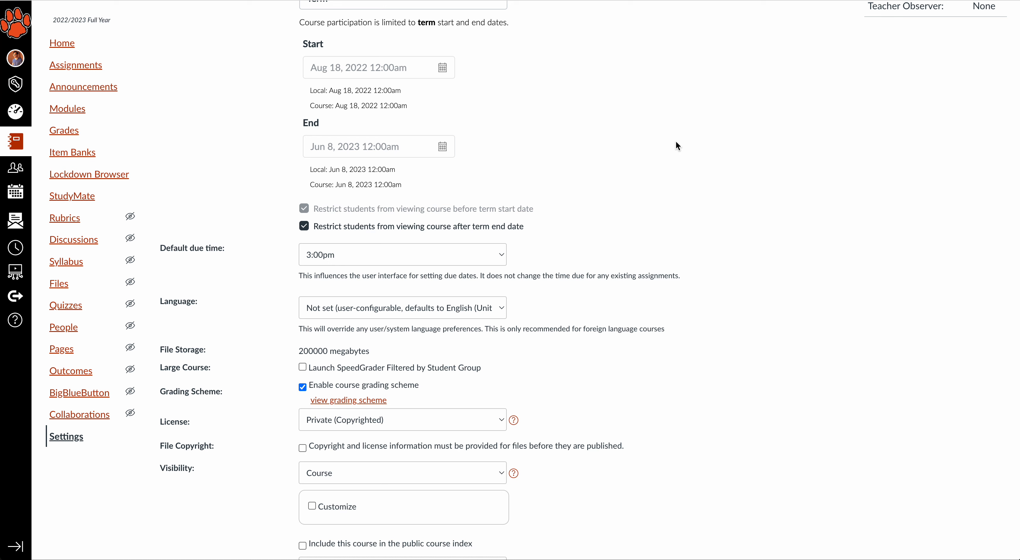